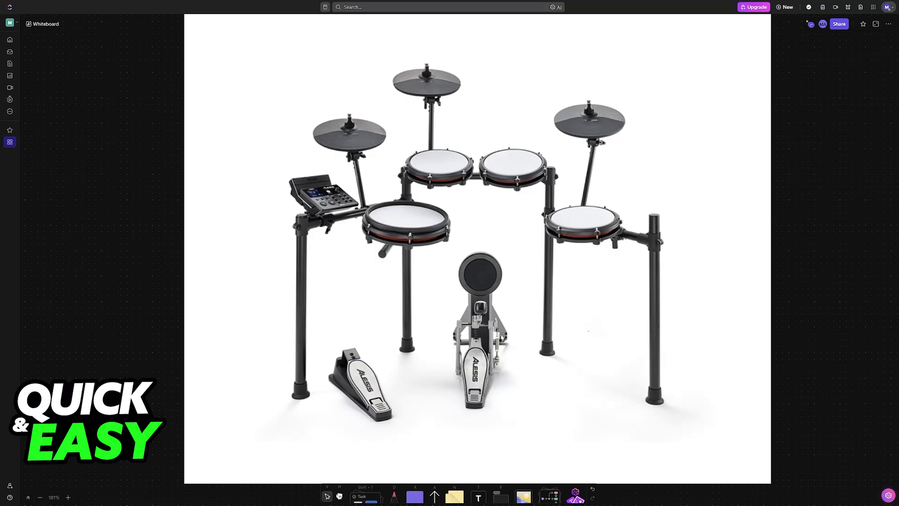
# Draw a pink arrow from the drum kit to a handwritten, underlined 'ALESIS'
pyautogui.moveTo(649, 175); pyautogui.dragTo(751, 250)
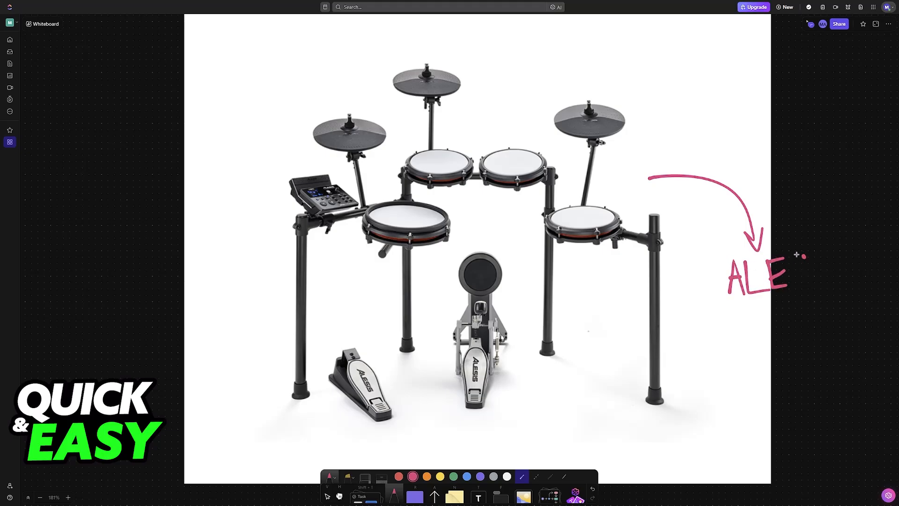
pyautogui.moveTo(788, 270); pyautogui.dragTo(843, 269)
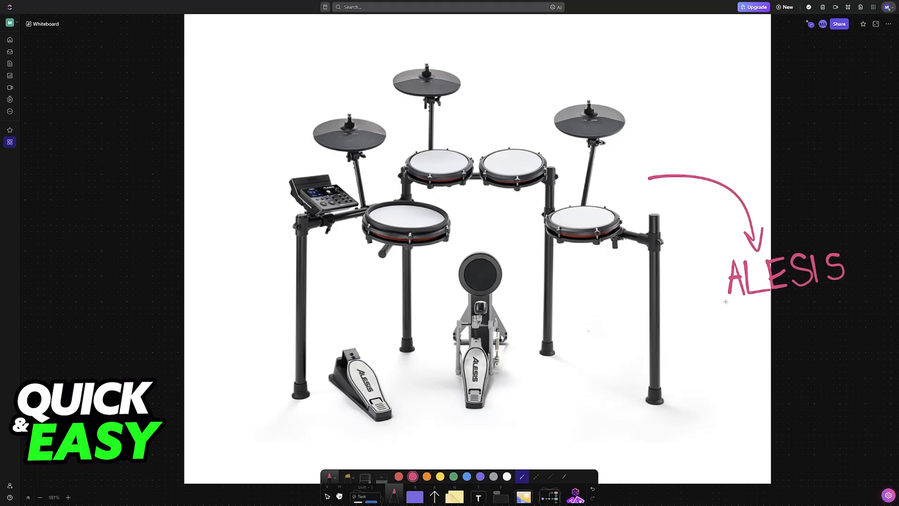
pyautogui.moveTo(727, 299); pyautogui.dragTo(871, 294)
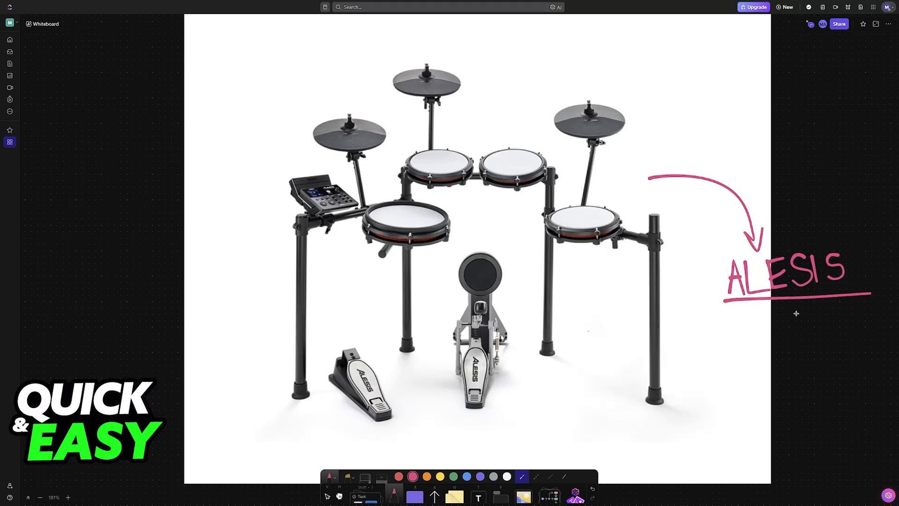
# Scroll down to the drum module wiring diagram with the pink-outlined USB cable
pyautogui.scroll(-3)
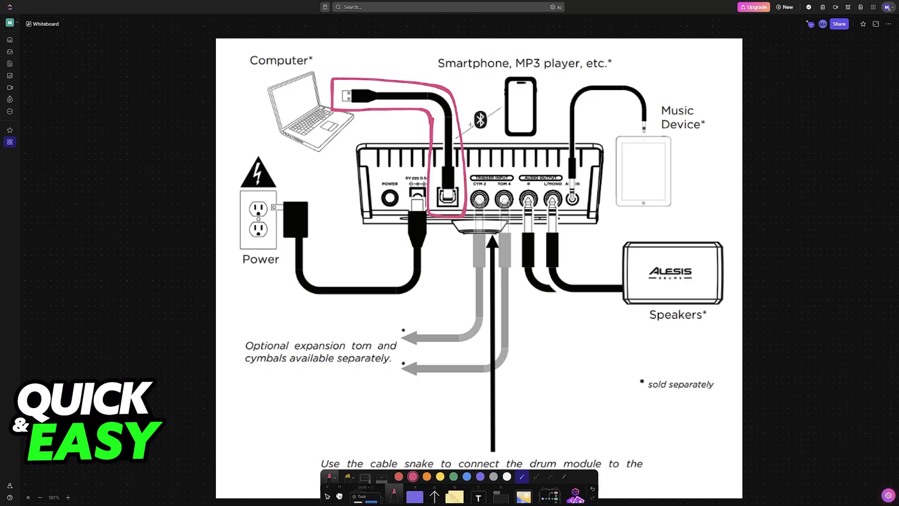
# Circle the module's USB port in pink and draw an arrow to the laptop
pyautogui.scroll(-3)
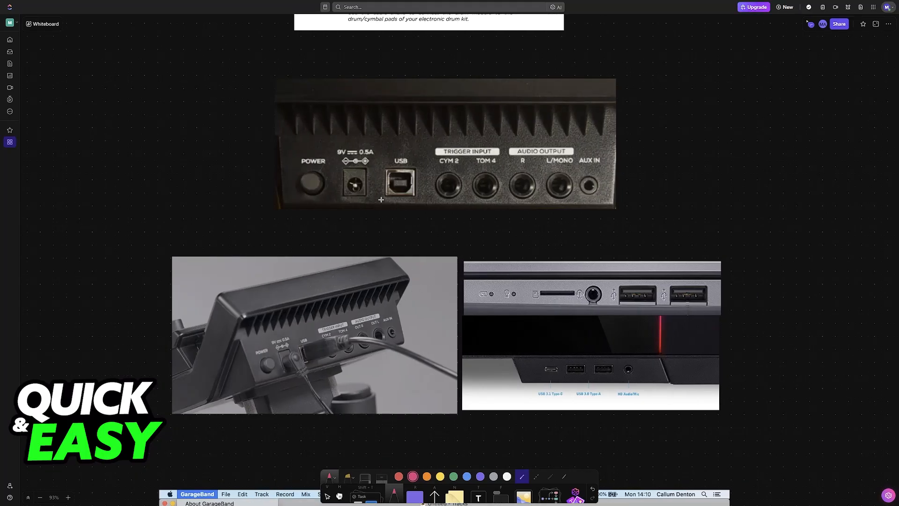
pyautogui.moveTo(379, 161); pyautogui.dragTo(422, 199)
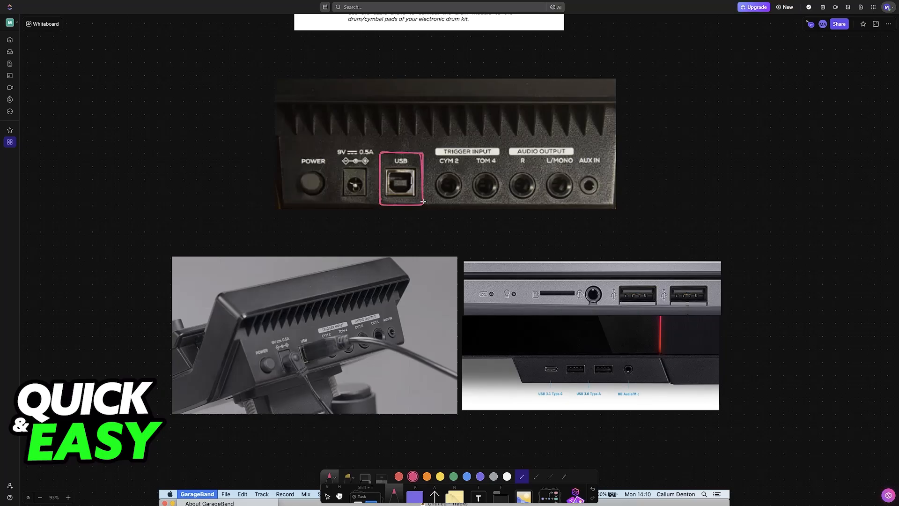
pyautogui.moveTo(423, 202); pyautogui.dragTo(655, 253)
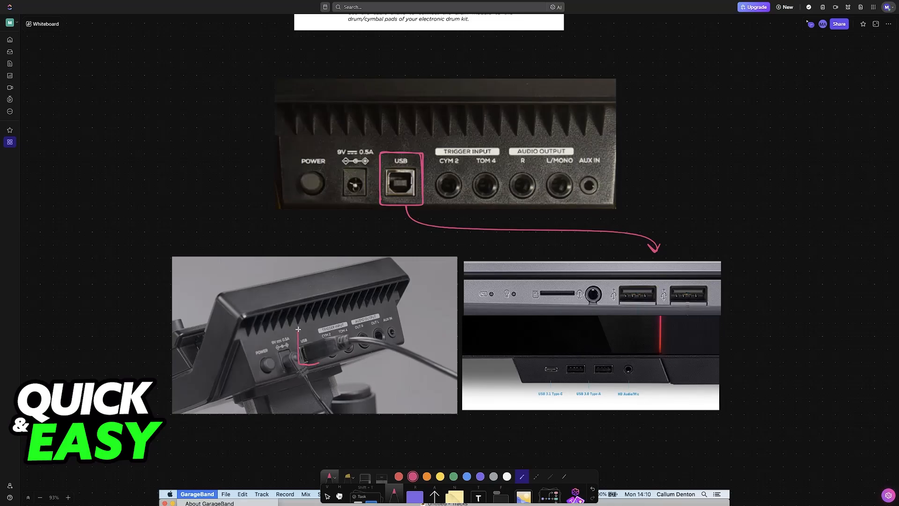
# Outline the ports on the module photo and label the port 'USB B'
pyautogui.moveTo(298, 329); pyautogui.dragTo(369, 361)
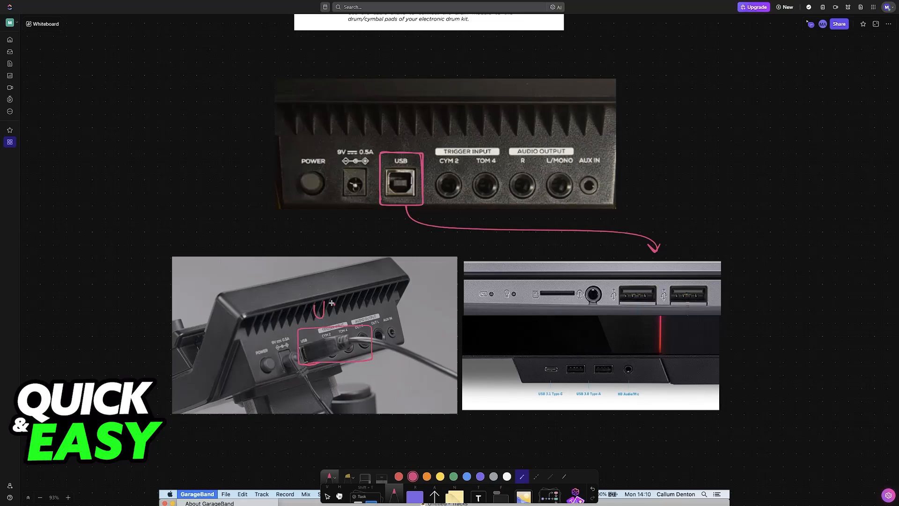
pyautogui.moveTo(327, 304); pyautogui.dragTo(373, 301)
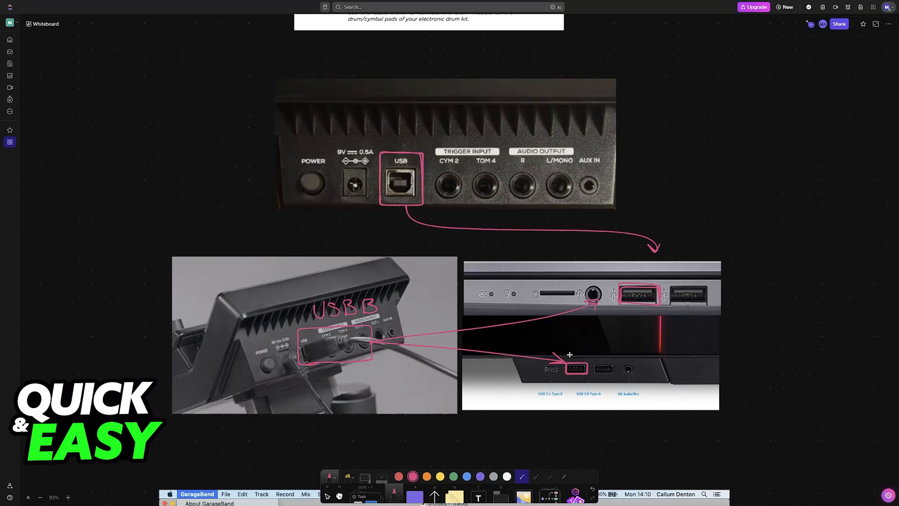
pyautogui.moveTo(576, 322)
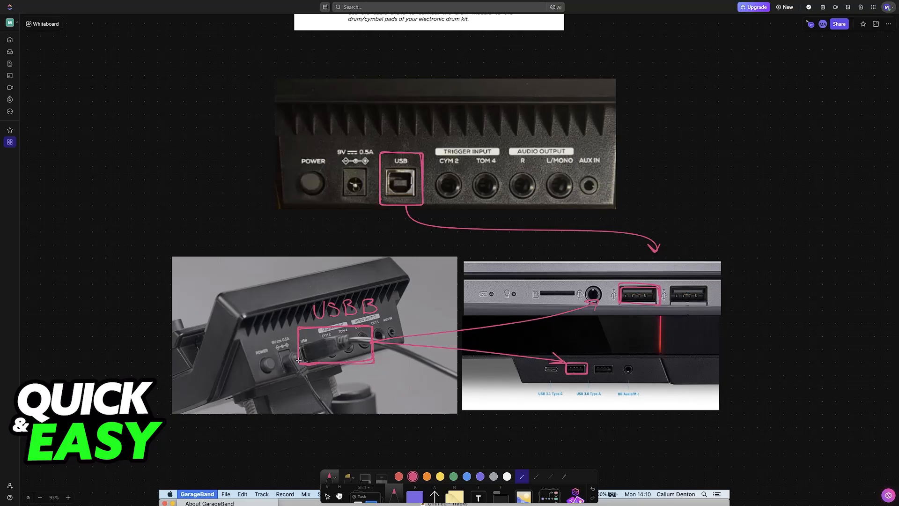
pyautogui.moveTo(439, 327)
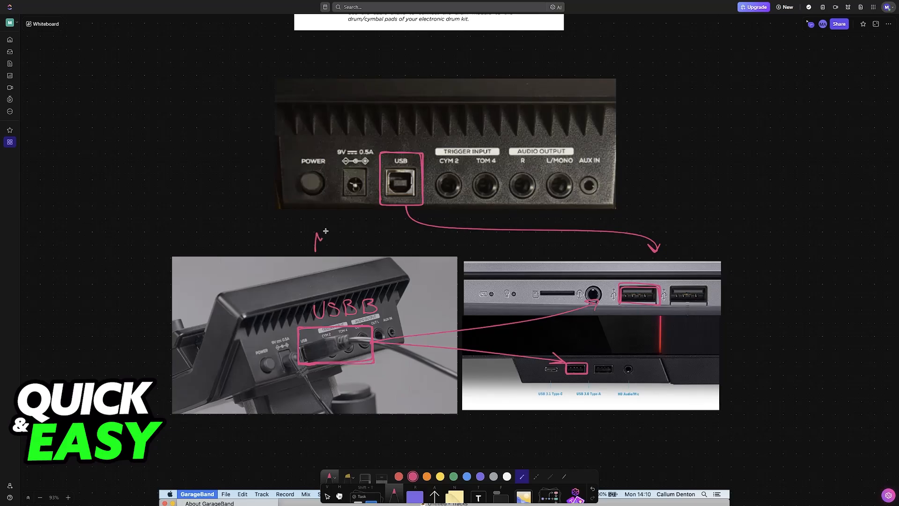
# Write 'MIDI' above the module photo, arrow it to the module, and label it 'Module'
pyautogui.write('MID')
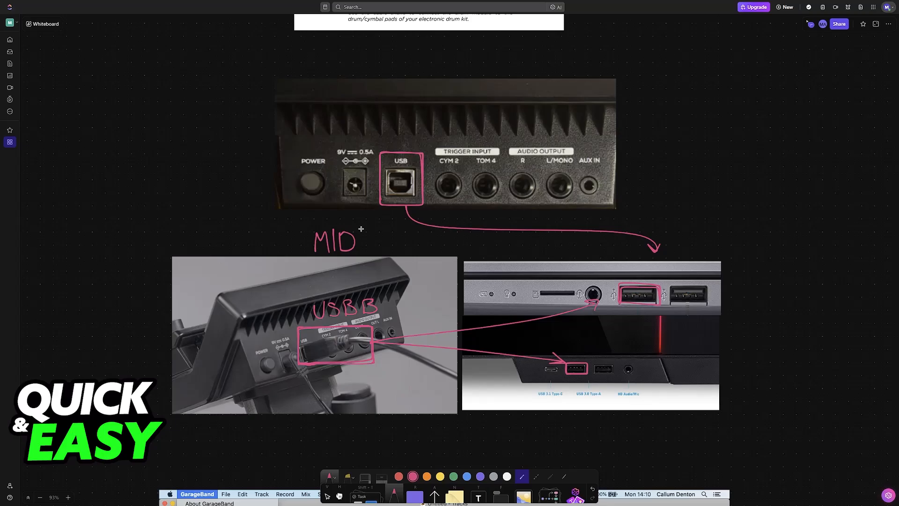
pyautogui.moveTo(360, 227); pyautogui.dragTo(393, 275)
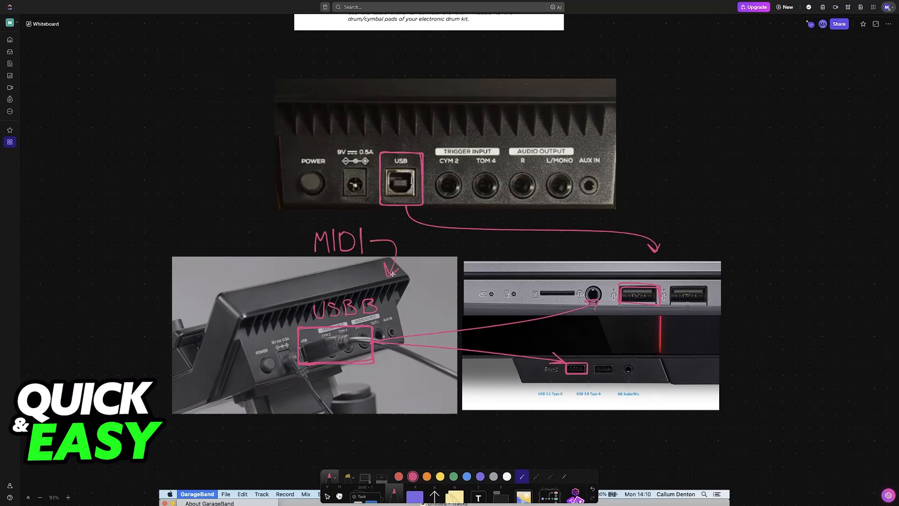
pyautogui.write('MDD')
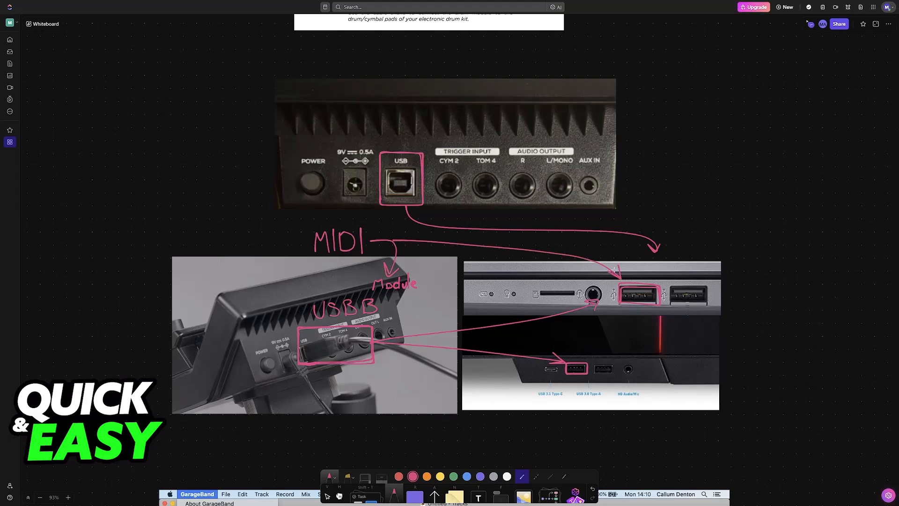
pyautogui.moveTo(481, 238)
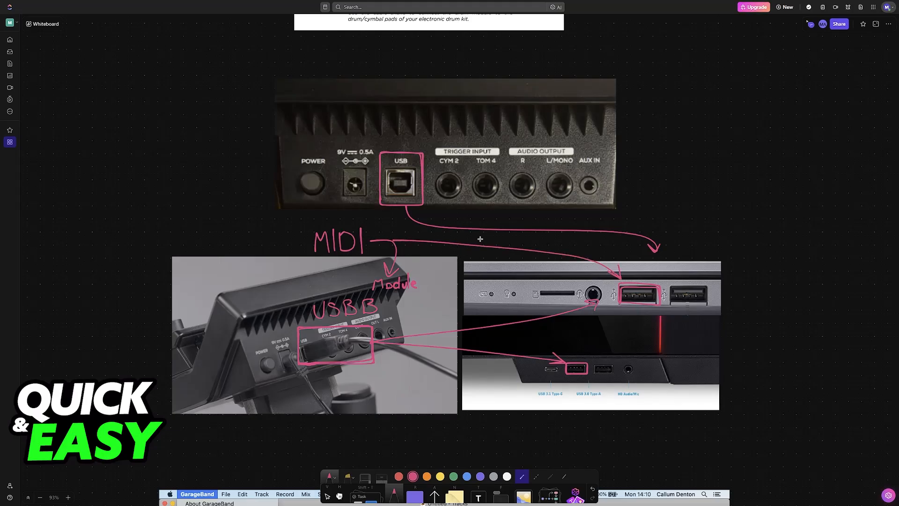